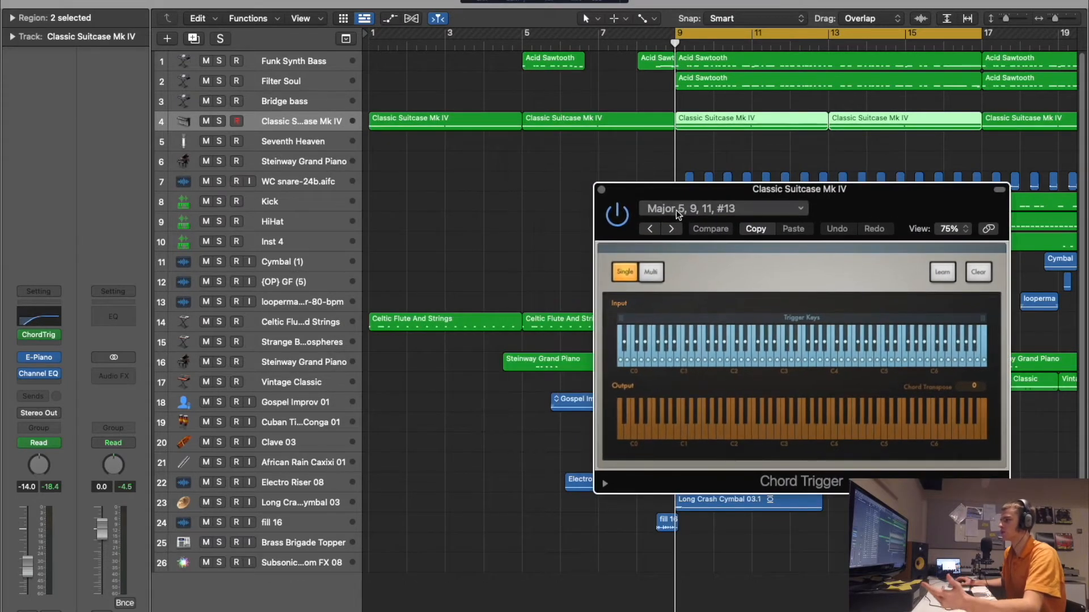
pyautogui.moveTo(681, 220)
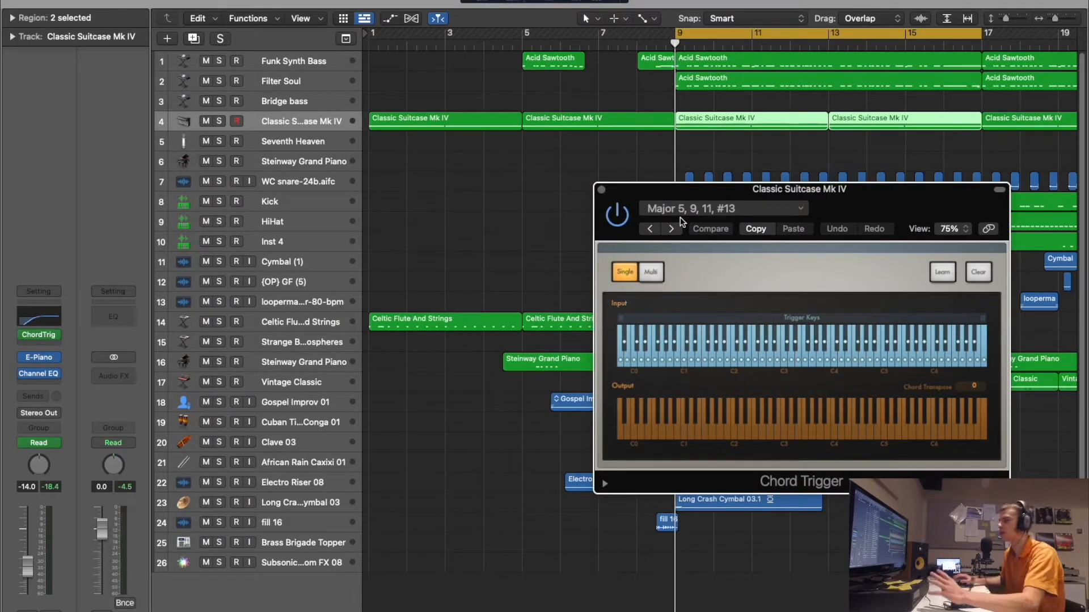
pyautogui.moveTo(674, 229)
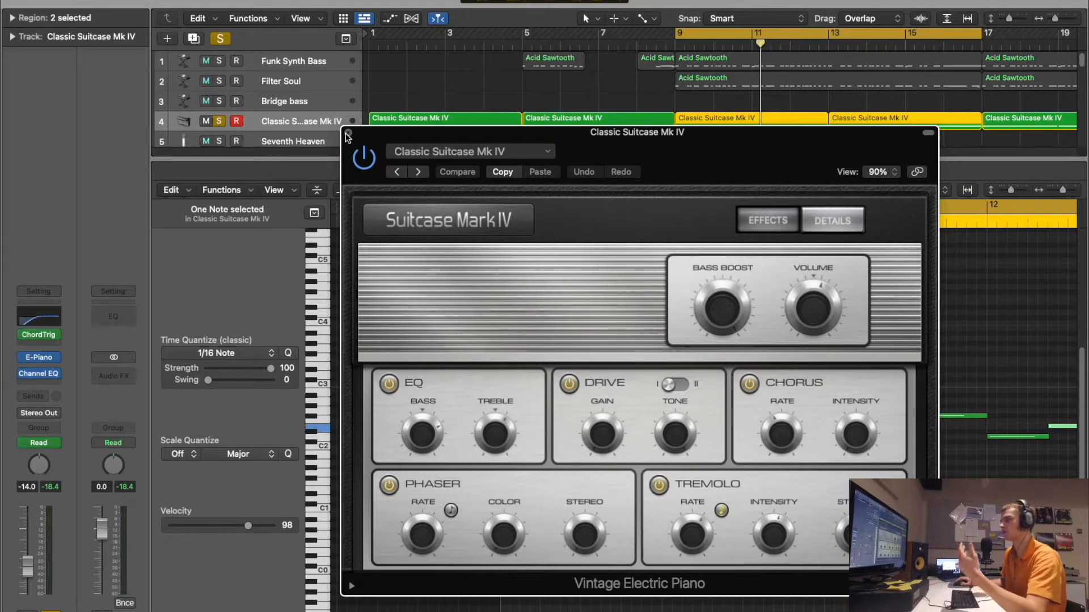
# - Close the Vintage Electric Piano instrument window
pyautogui.click(360, 159)
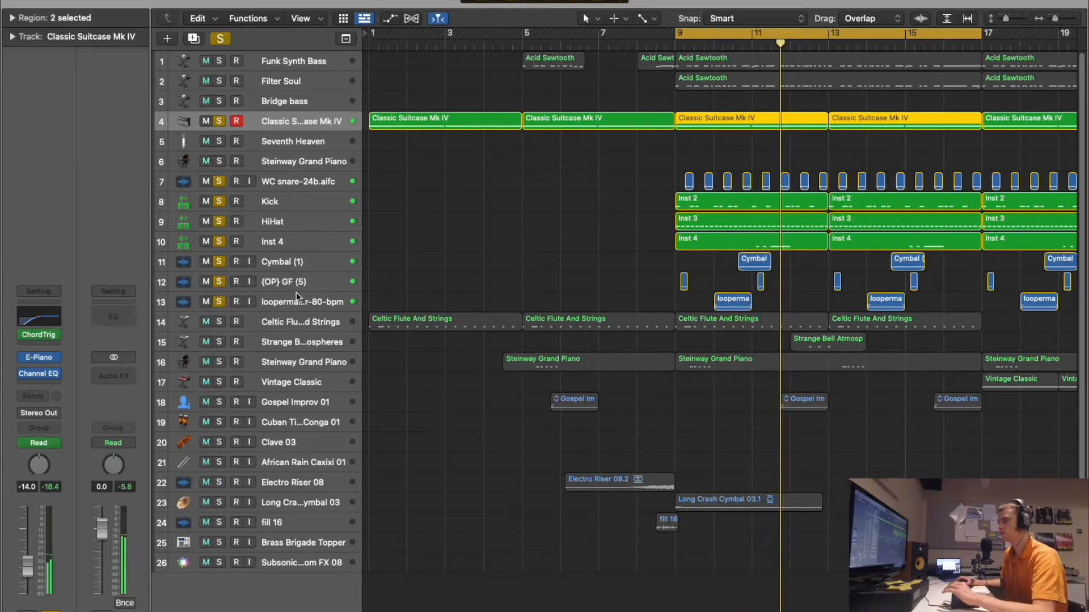
# - Inspect the looperman guitar loop's St-Delay settings, then solo Celtic Flute And Strings
pyautogui.click(300, 302)
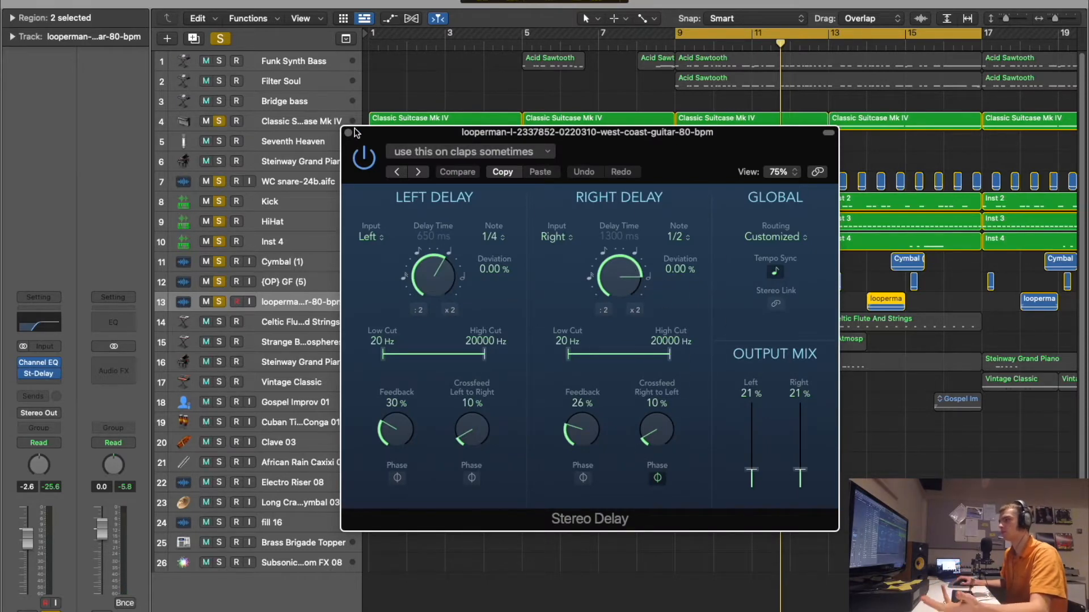
pyautogui.click(348, 133)
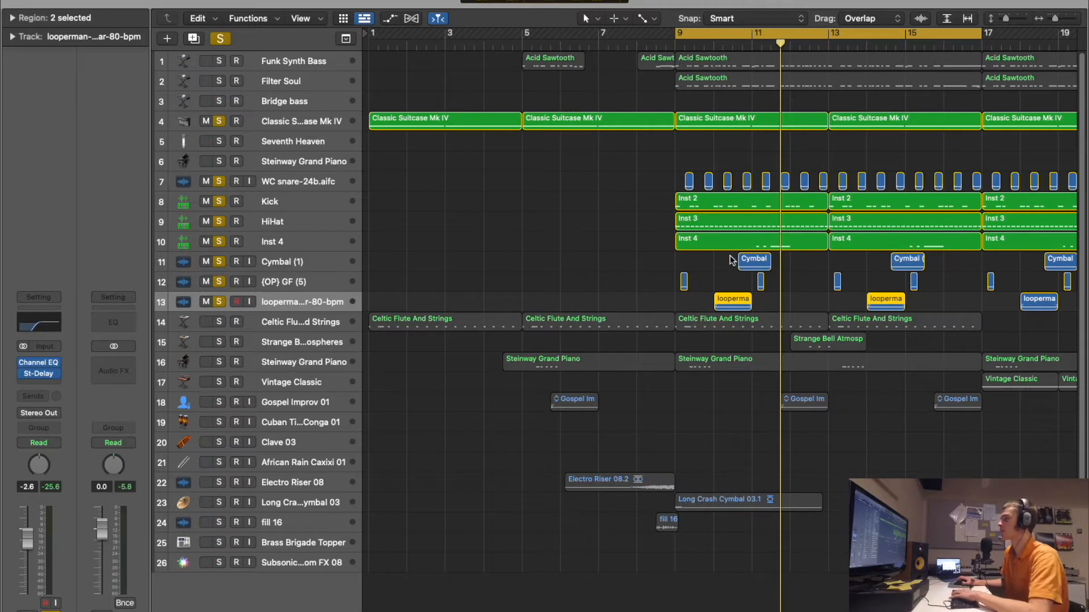
pyautogui.moveTo(660, 340)
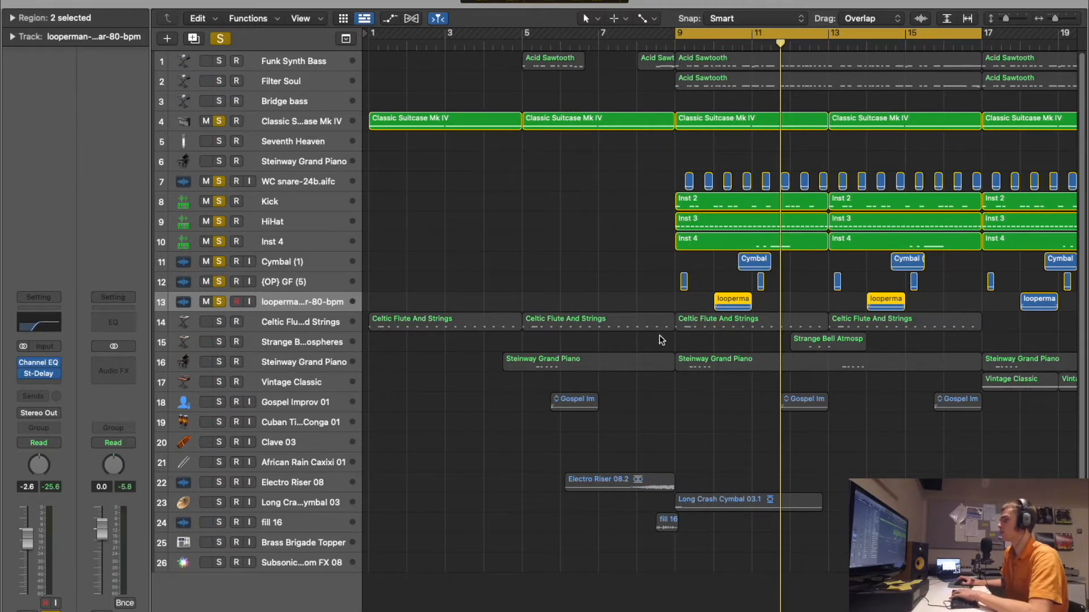
pyautogui.click(300, 322)
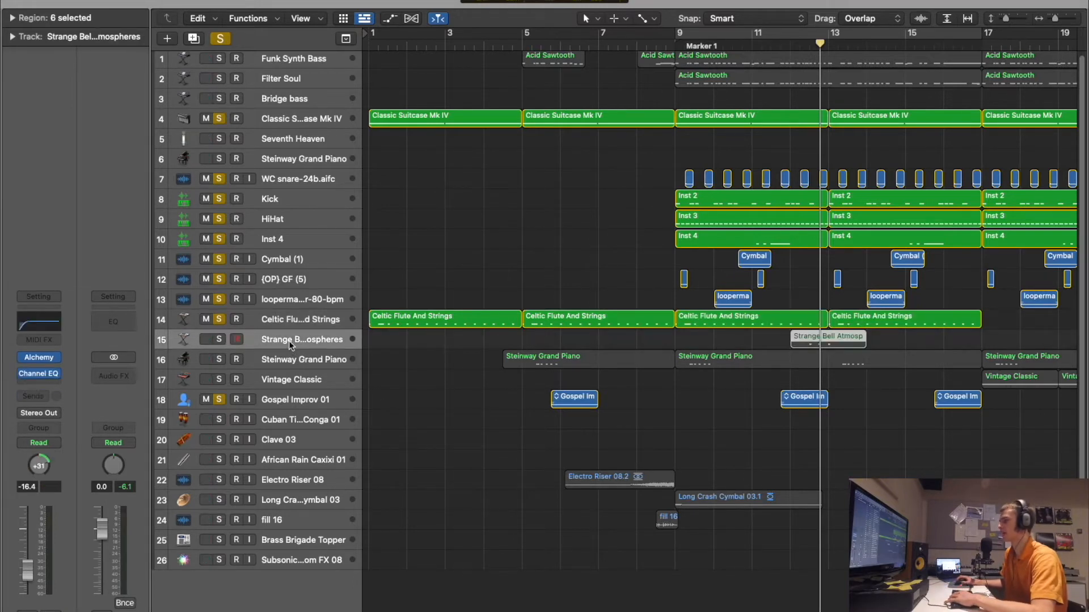
# - Solo the Strange Bells Atmospheres track
pyautogui.click(206, 340)
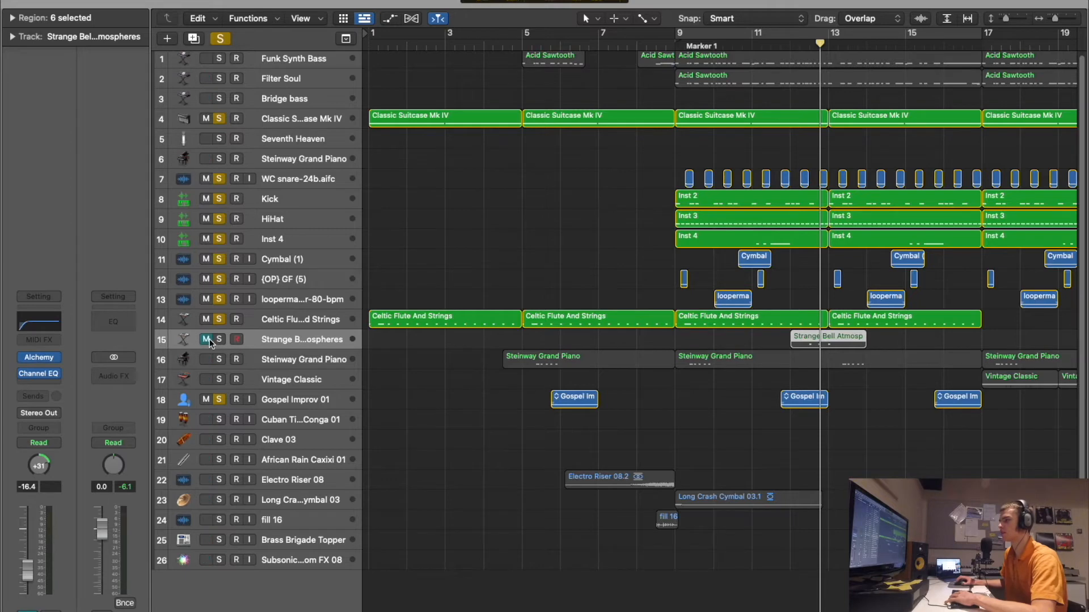
pyautogui.click(205, 340)
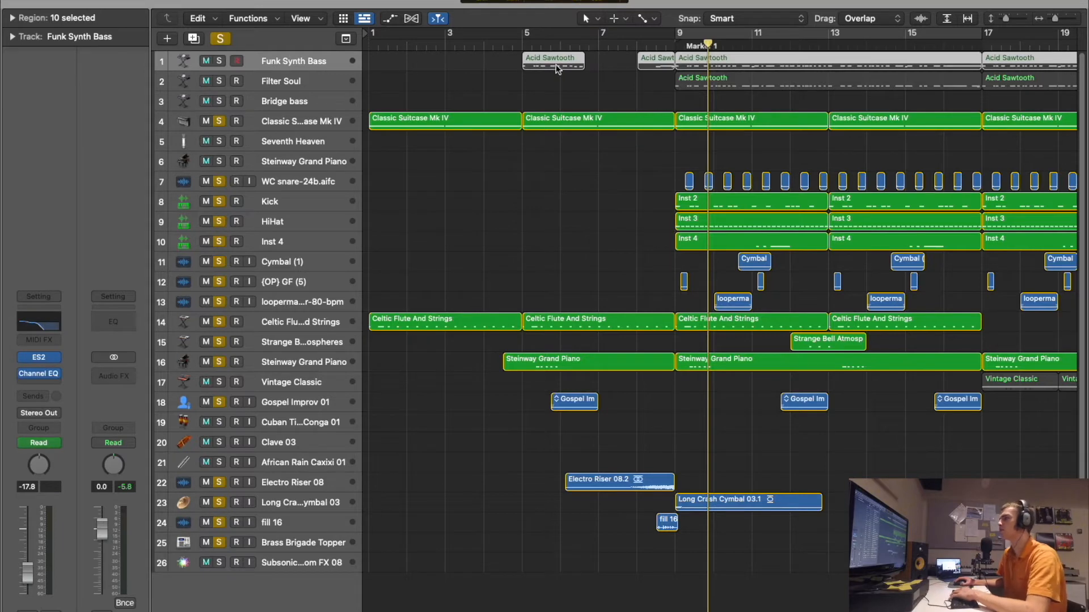
# - Select the Filter Soul track and load its Acid Sawtooth region into the Piano Roll
pyautogui.click(281, 81)
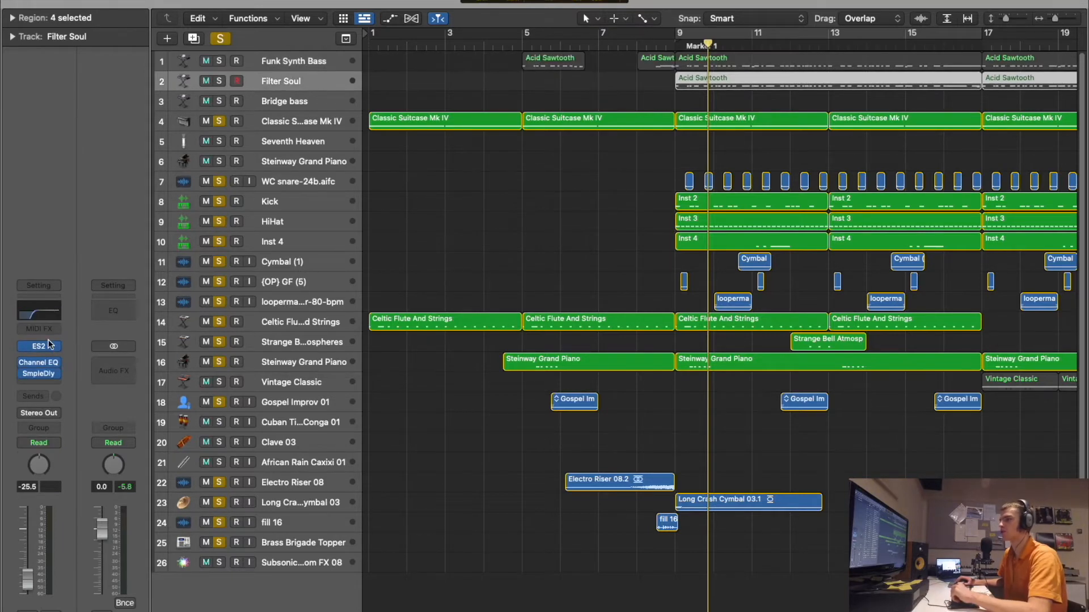
pyautogui.click(38, 364)
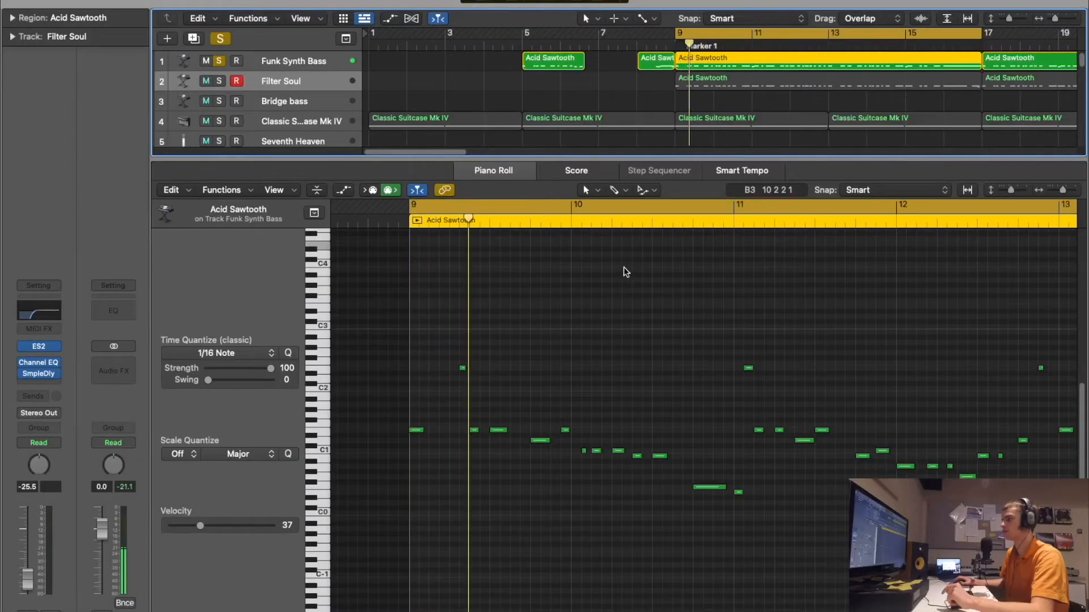
pyautogui.click(591, 205)
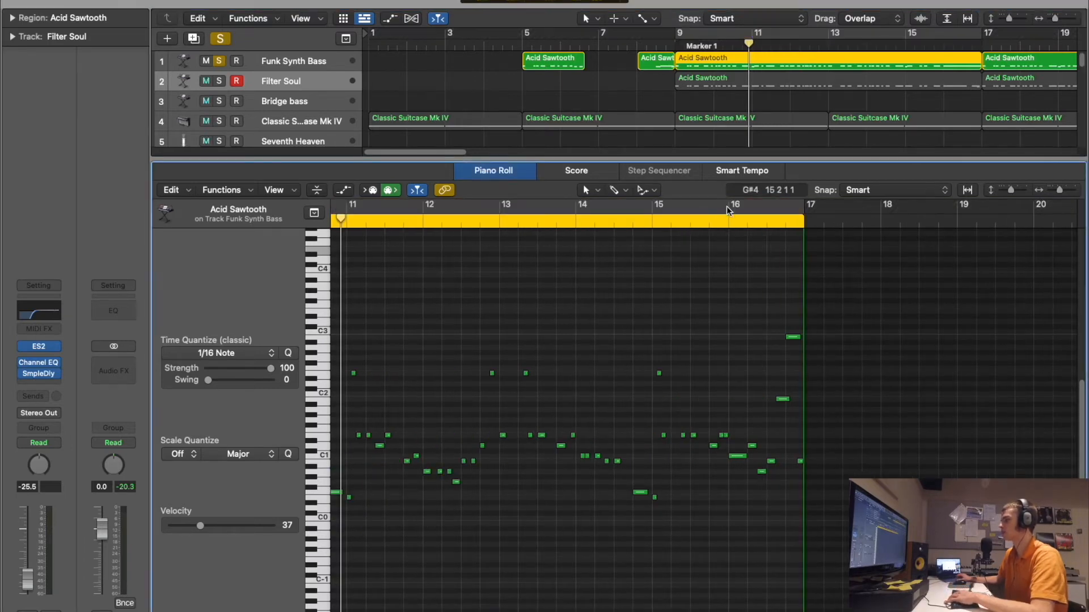
pyautogui.click(746, 205)
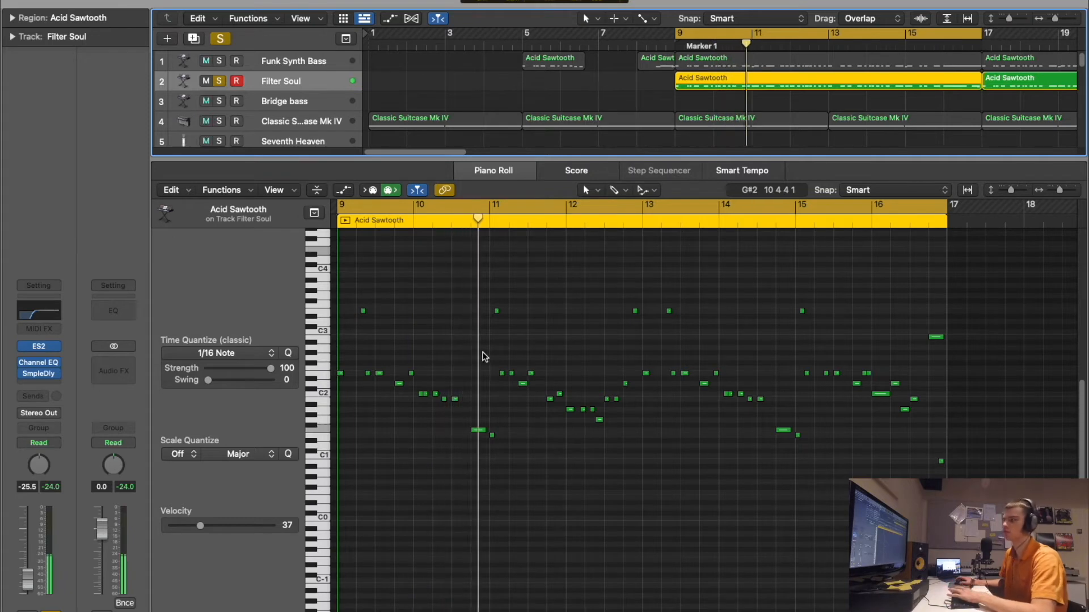
# - Close the Piano Roll to show all 26 tracks
pyautogui.click(219, 61)
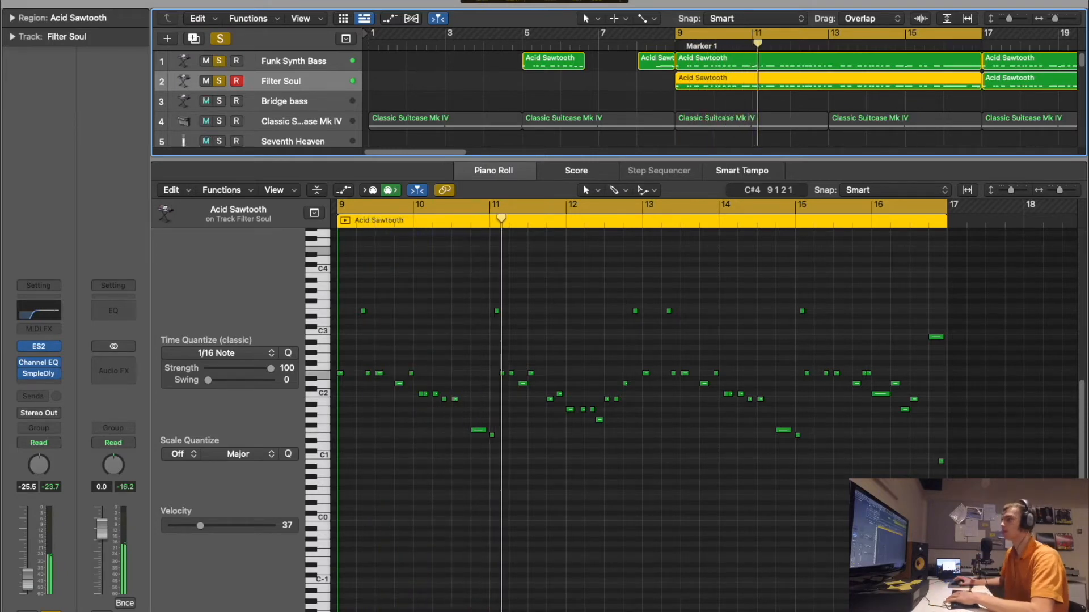
pyautogui.click(219, 39)
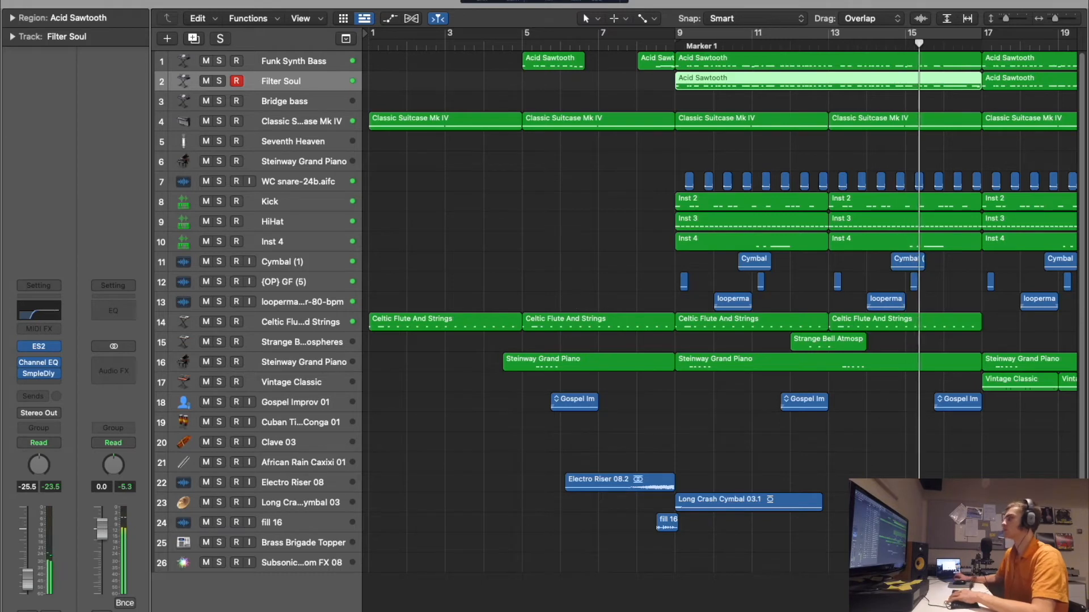
# - Scroll right toward the Vintage Classic region
pyautogui.hscroll(3)
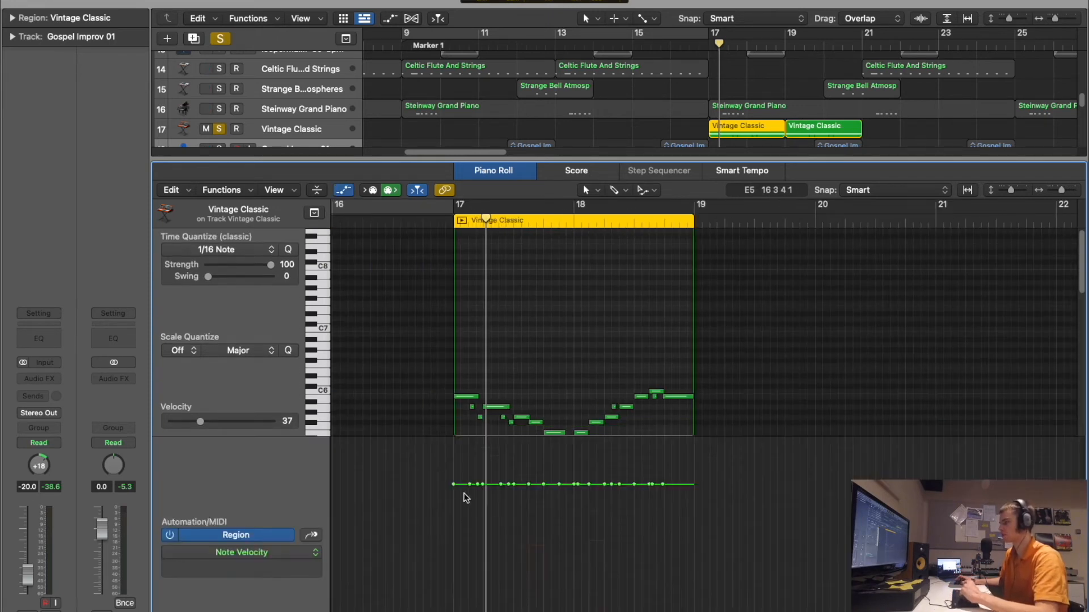
# - Show the Vintage Classic region's Ch. 1 Modulation, then Ch. 1 Pitch Bend lane
pyautogui.click(241, 552)
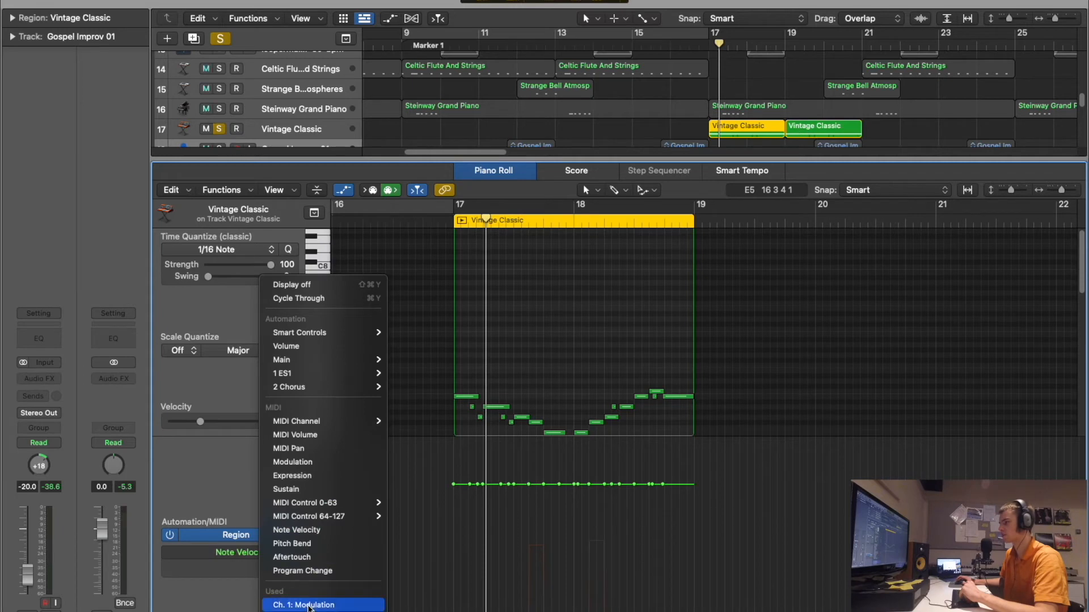
pyautogui.click(303, 605)
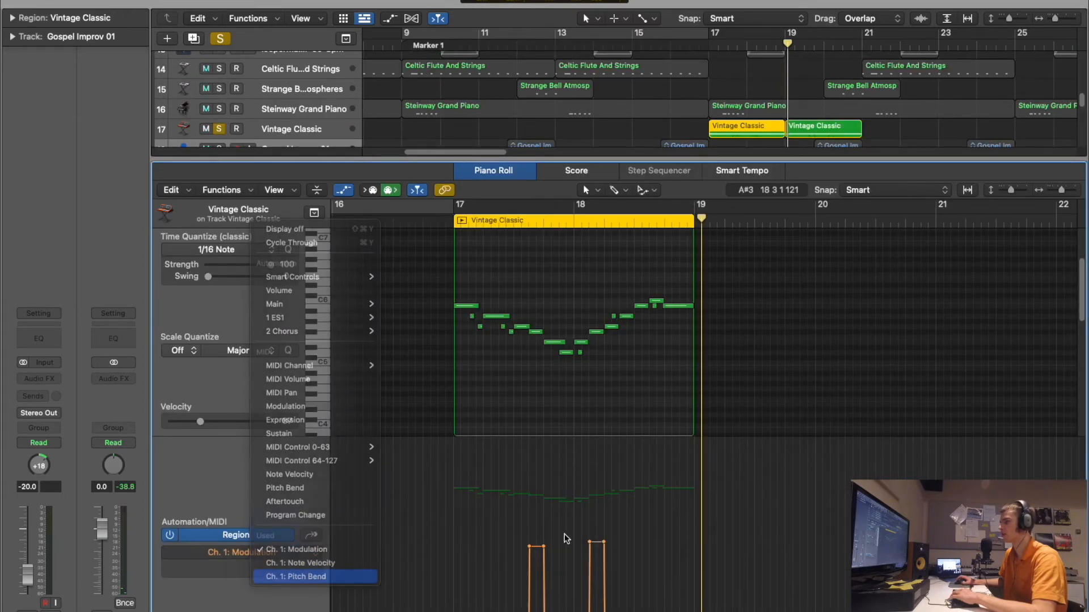
pyautogui.click(294, 576)
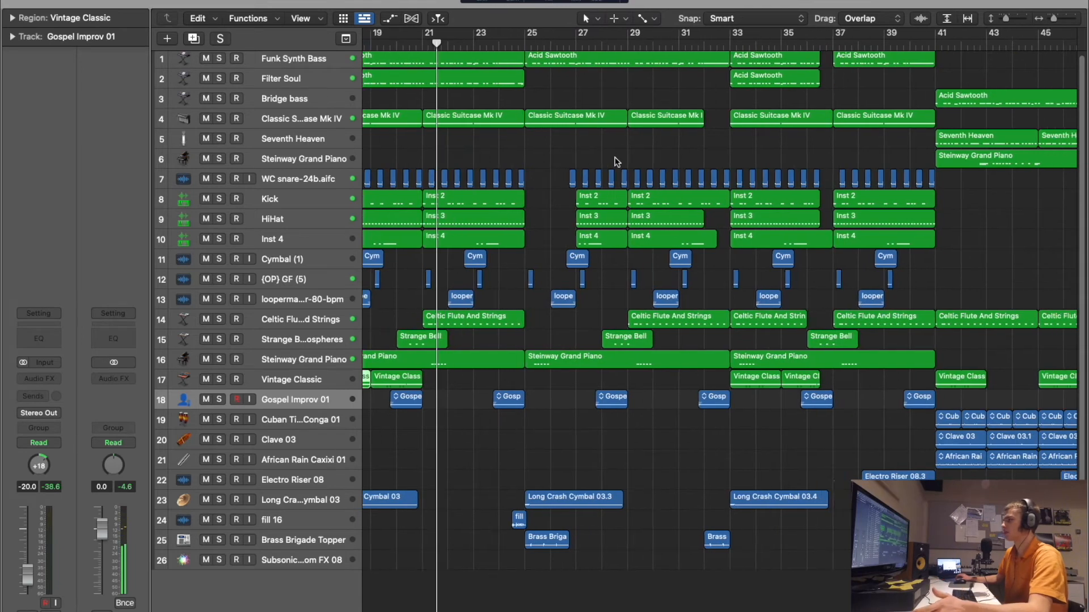
# - Scroll to bar 41 and solo the conga, clave and caxixi percussion parts
pyautogui.hscroll(3)
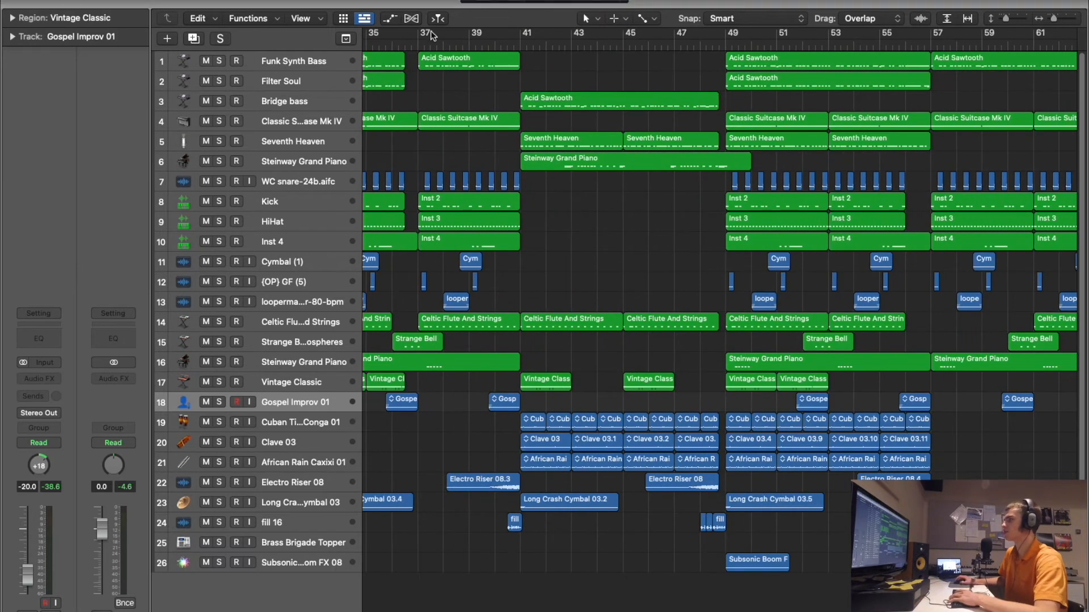
pyautogui.click(299, 422)
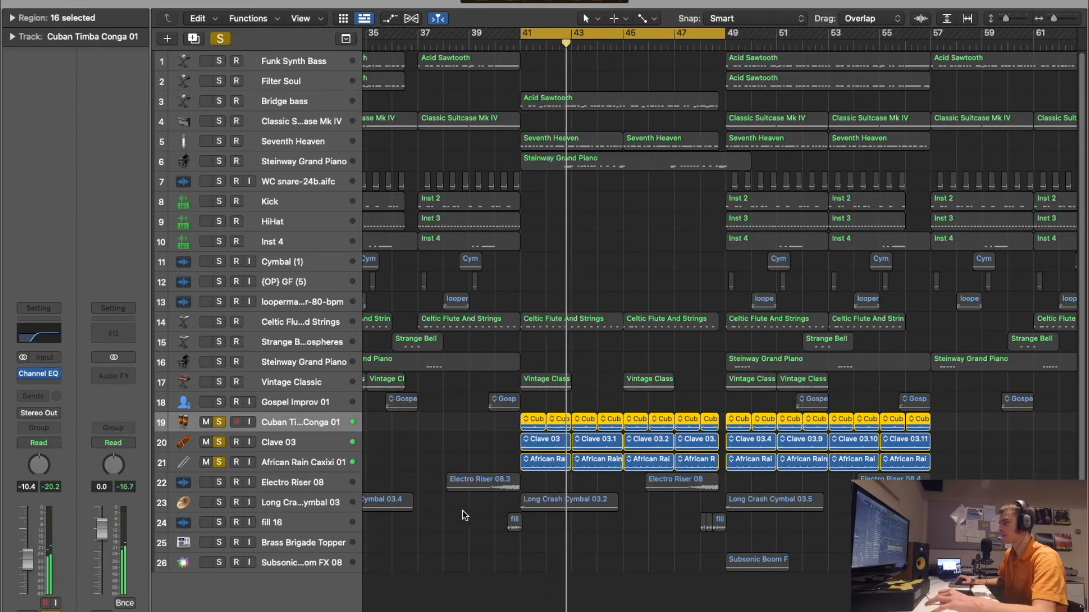
# - Deselect the percussion regions and scroll right through the later bars
pyautogui.click(618, 98)
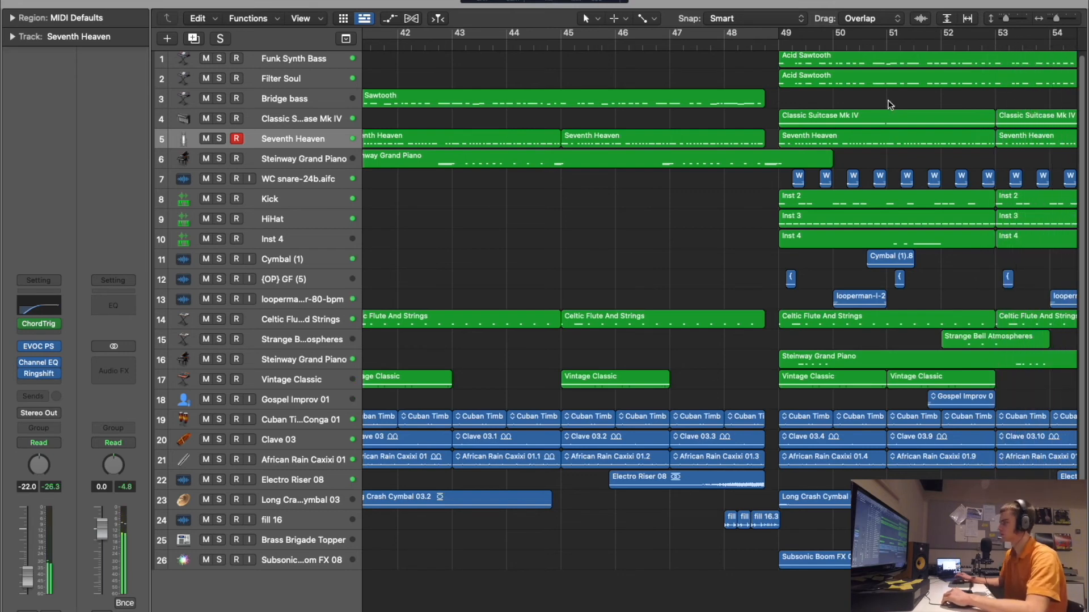
pyautogui.hscroll(3)
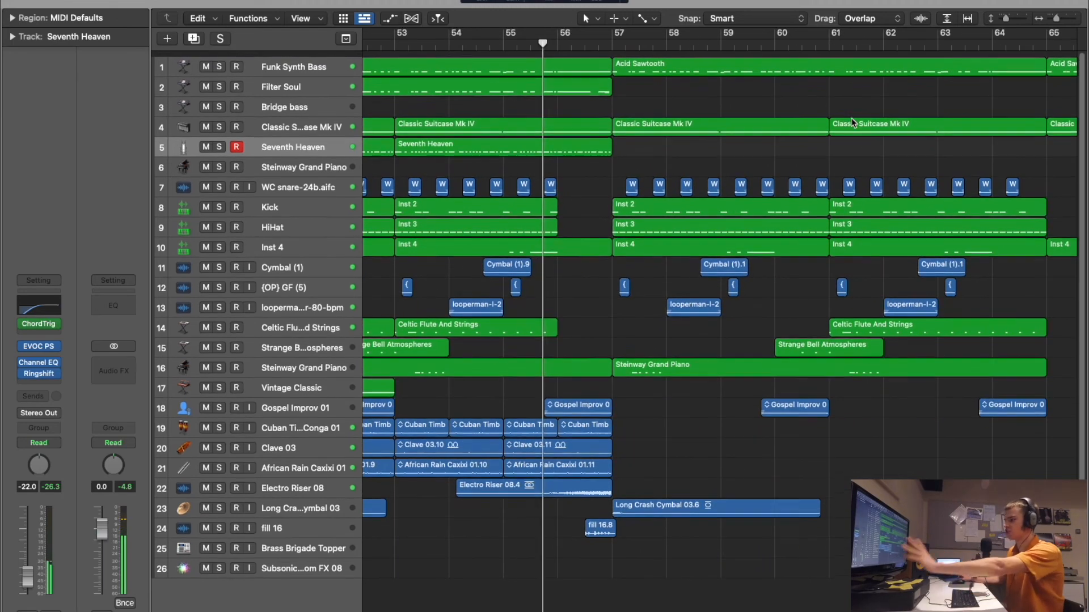